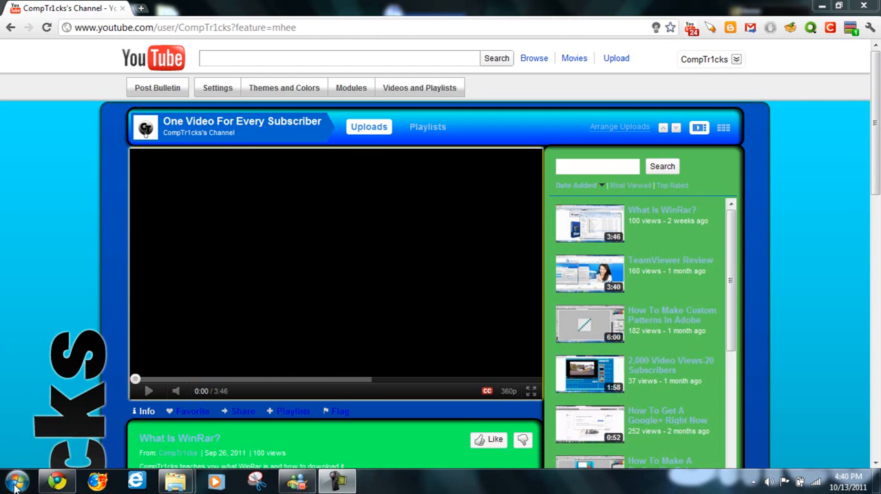
- Open the Start menu to find Paint among the installed programs
left_click(14, 480)
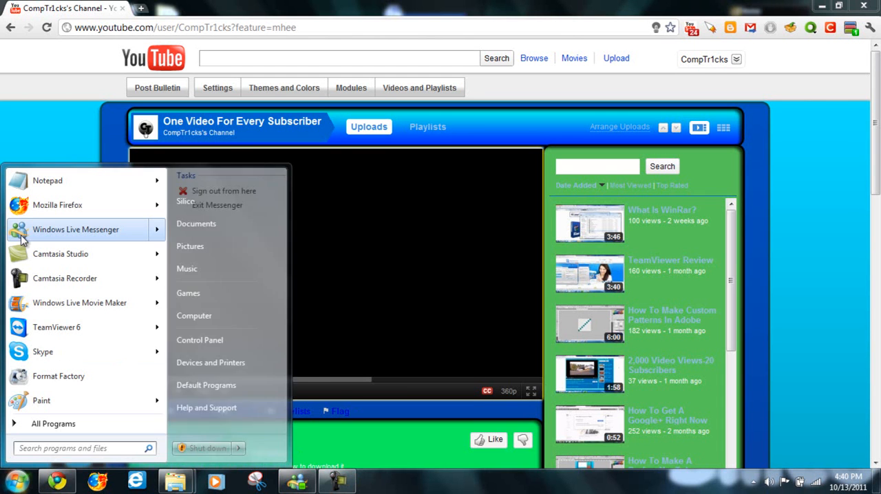
mouse_move(57, 326)
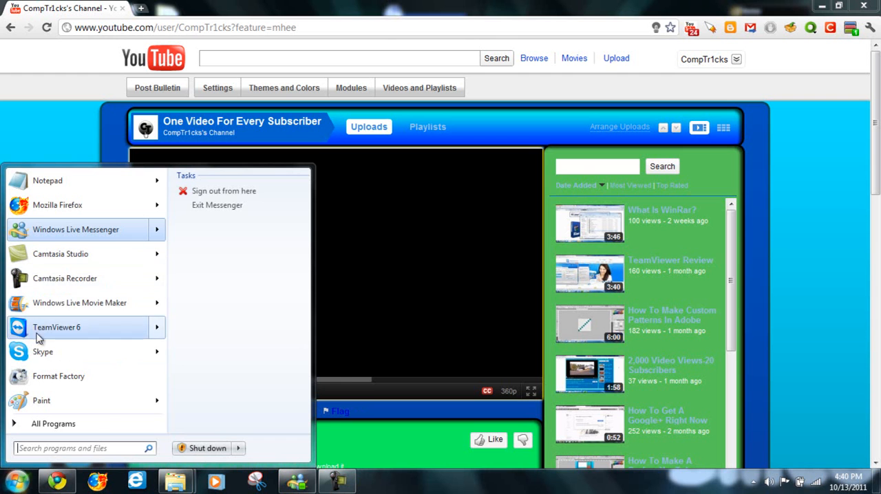
mouse_move(65, 400)
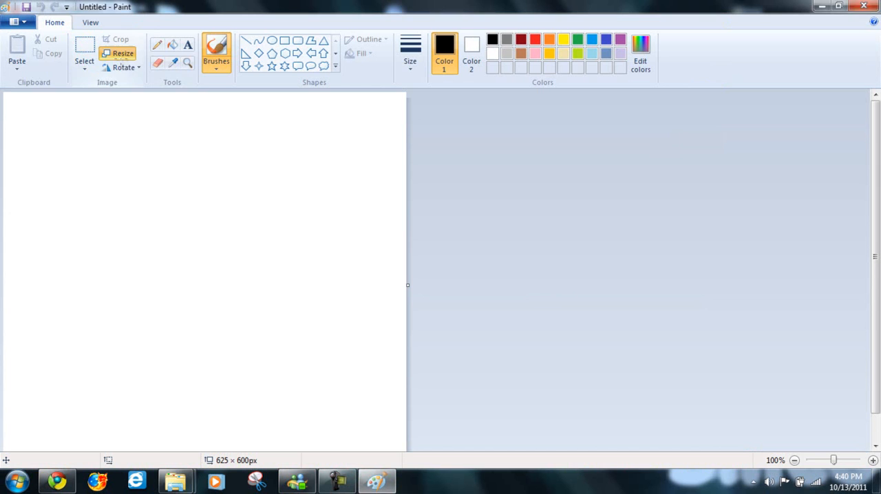
- Resize the blank canvas by pixels to 800 × 600
left_click(123, 53)
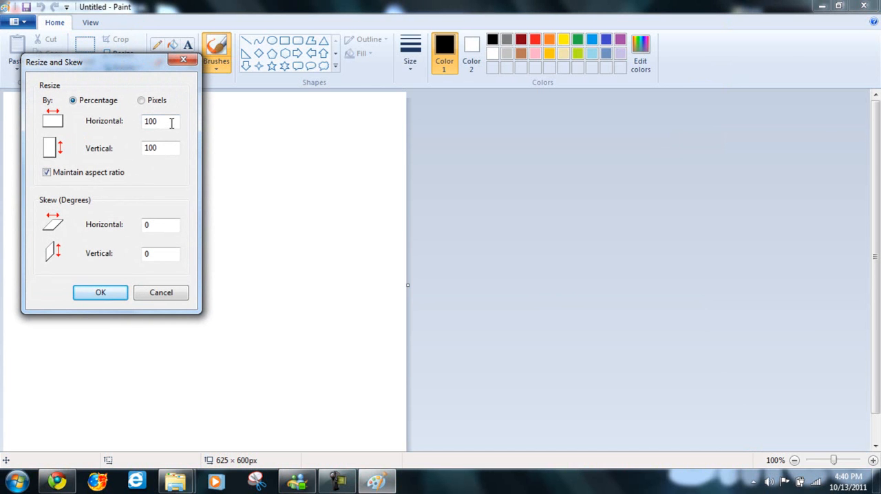
left_click(141, 100)
type("800")
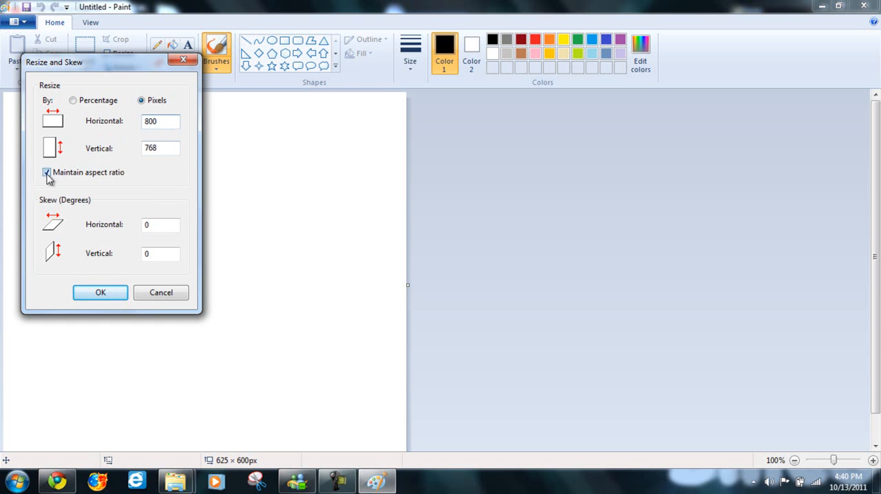
type("60")
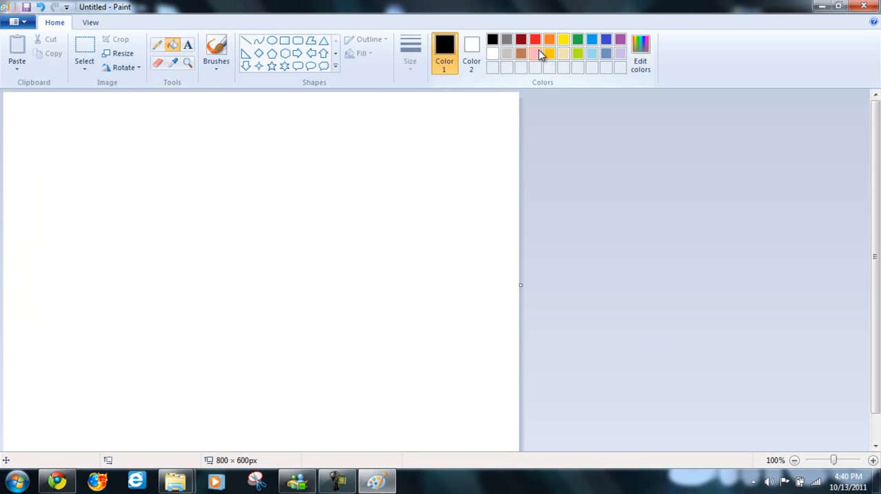
mouse_move(549, 53)
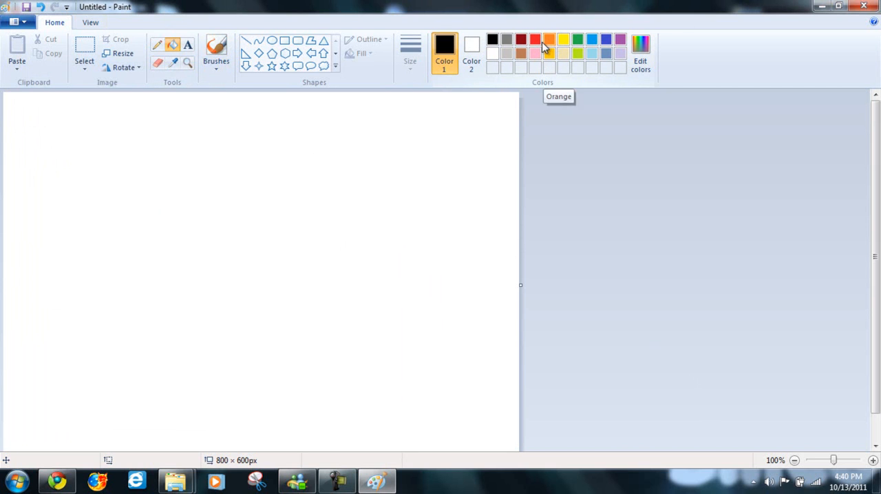
mouse_move(577, 39)
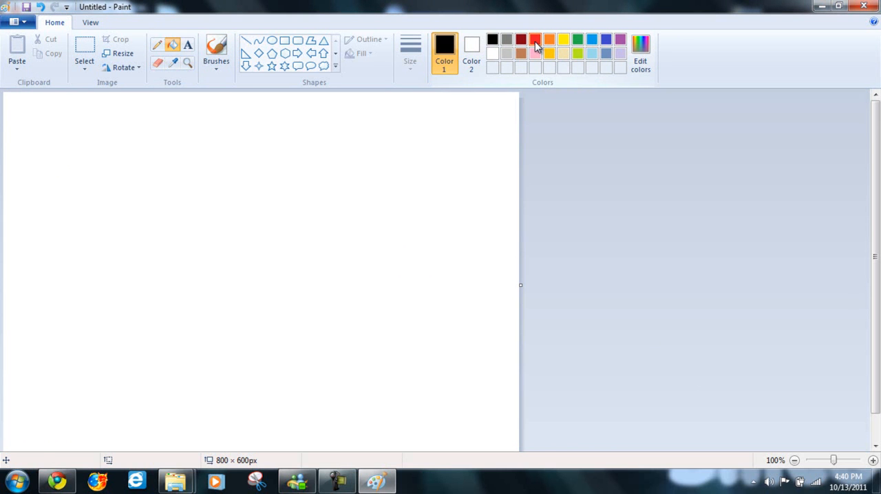
- Fill the 800 × 600 canvas red and draw a yellow top-left to bottom-right diagonal
left_click(172, 63)
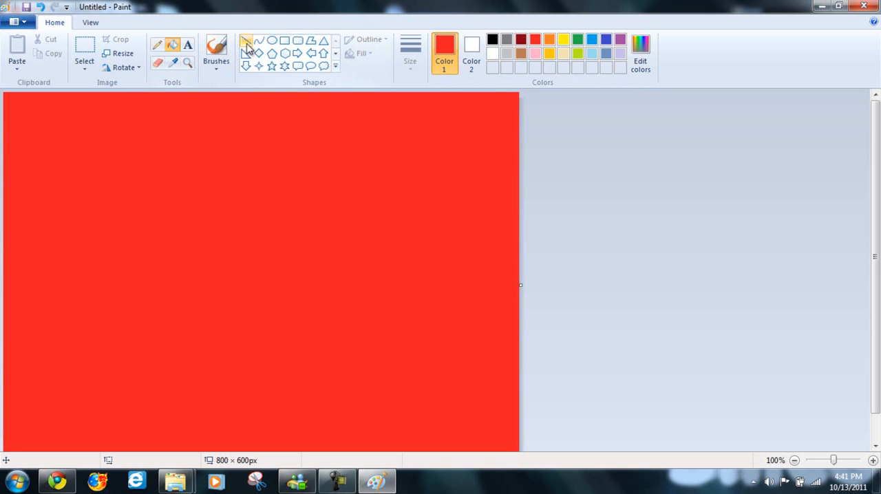
mouse_move(246, 40)
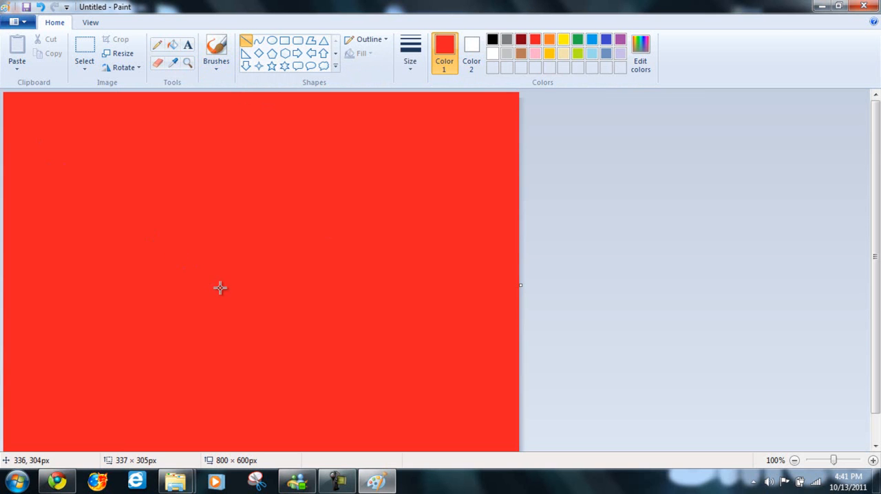
left_click_drag(3, 95, 219, 286)
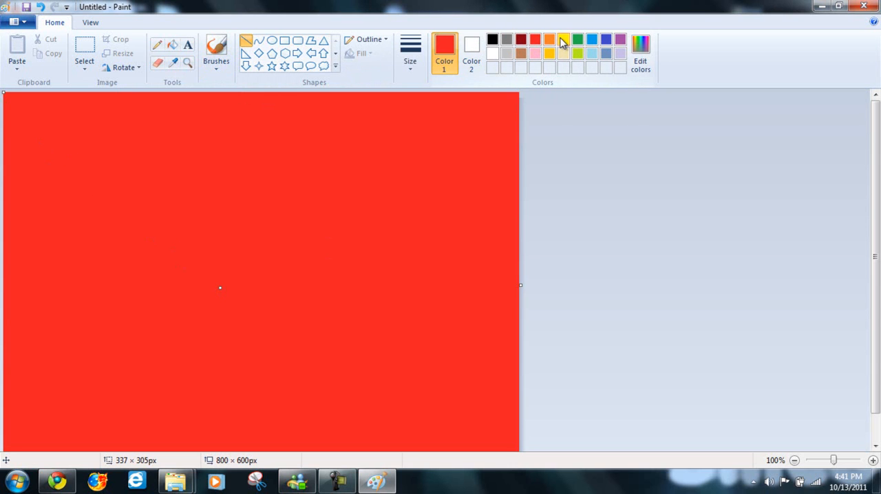
left_click_drag(6, 95, 219, 286)
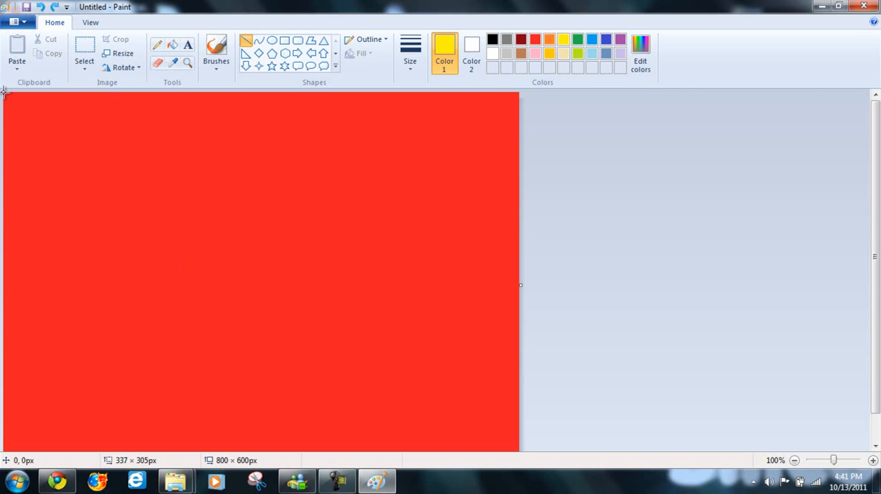
left_click_drag(5, 94, 517, 444)
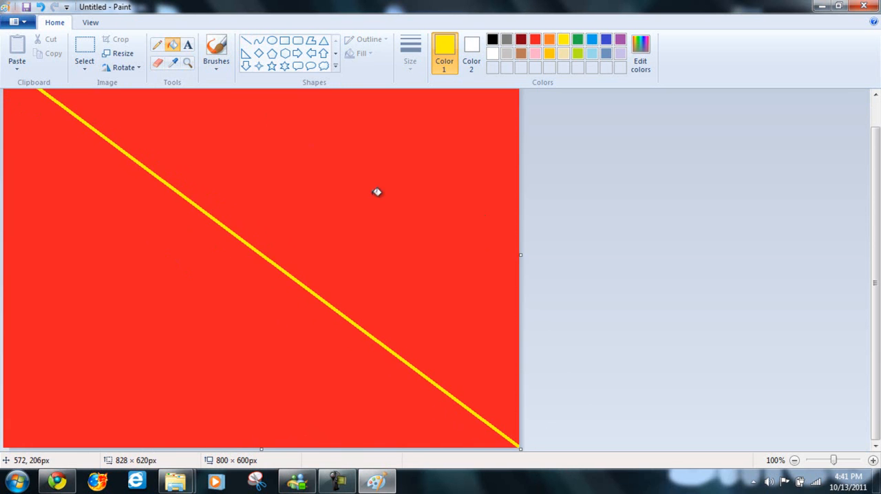
- Fill the upper-right triangle yellow and squeeze the image to 1 × 600 pixels
left_click(312, 113)
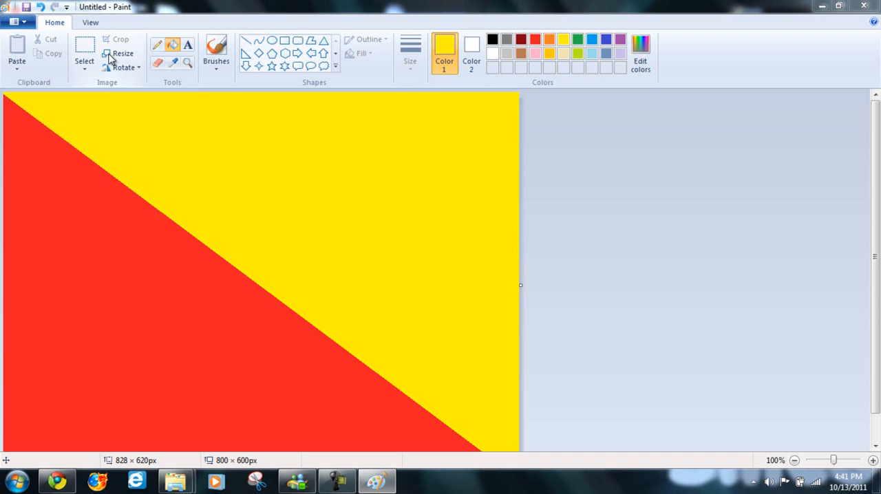
left_click(124, 53)
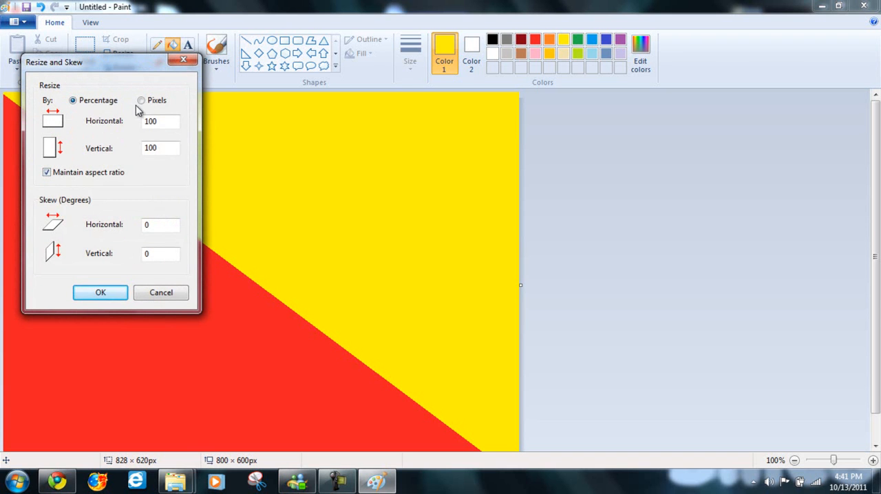
left_click(141, 100)
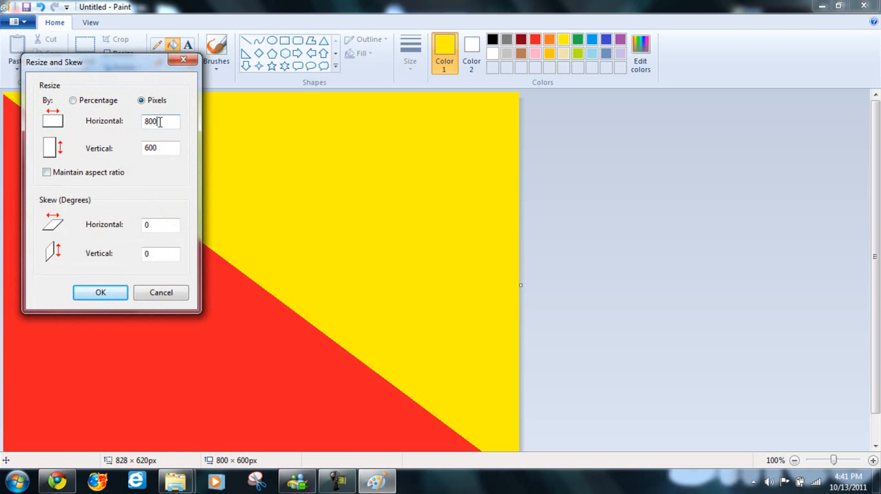
type("1")
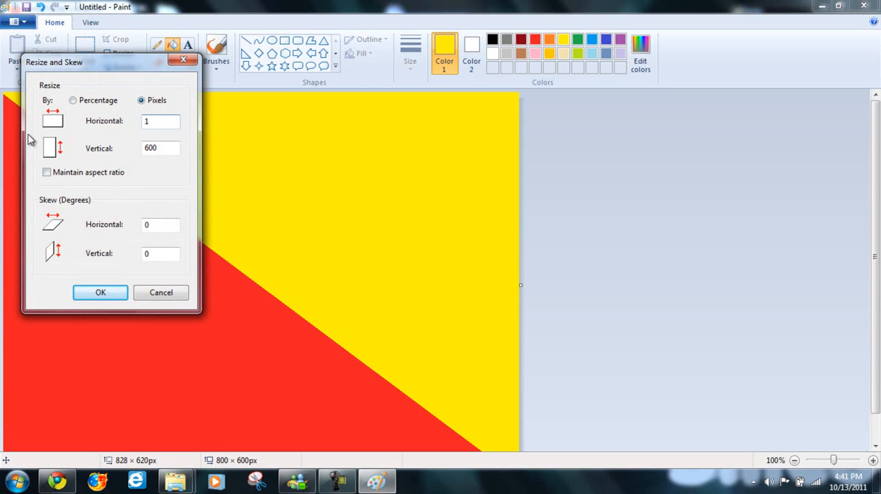
left_click(100, 293)
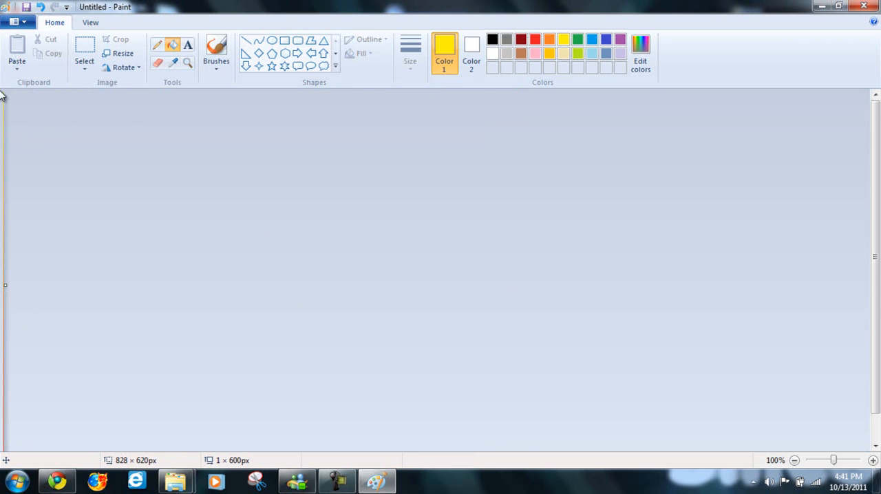
- Stretch the strip 500% horizontally with aspect ratio unlocked
left_click(122, 53)
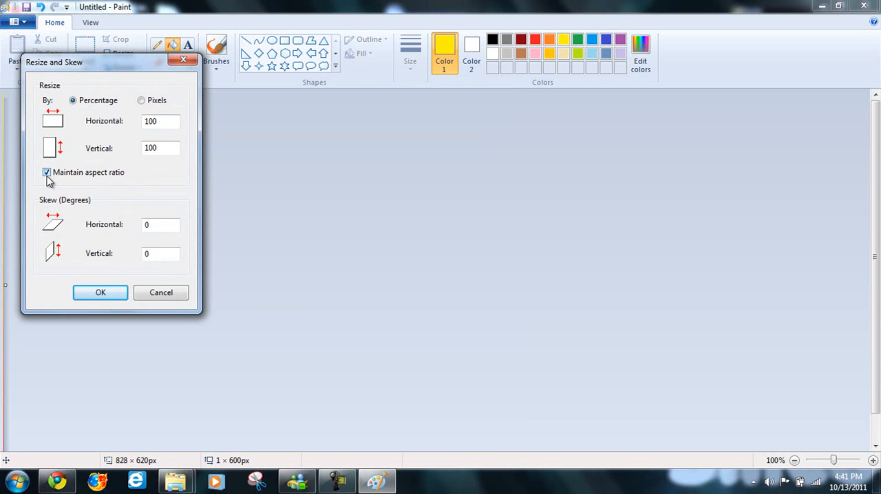
left_click(46, 172)
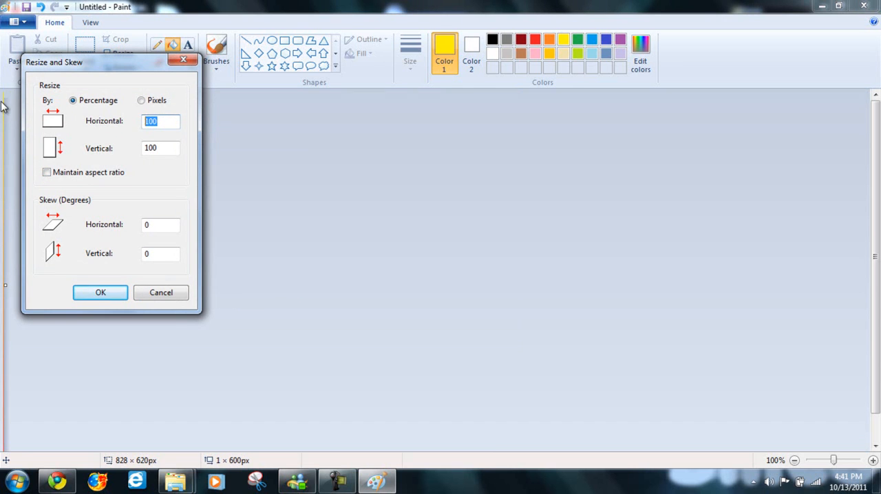
type("500")
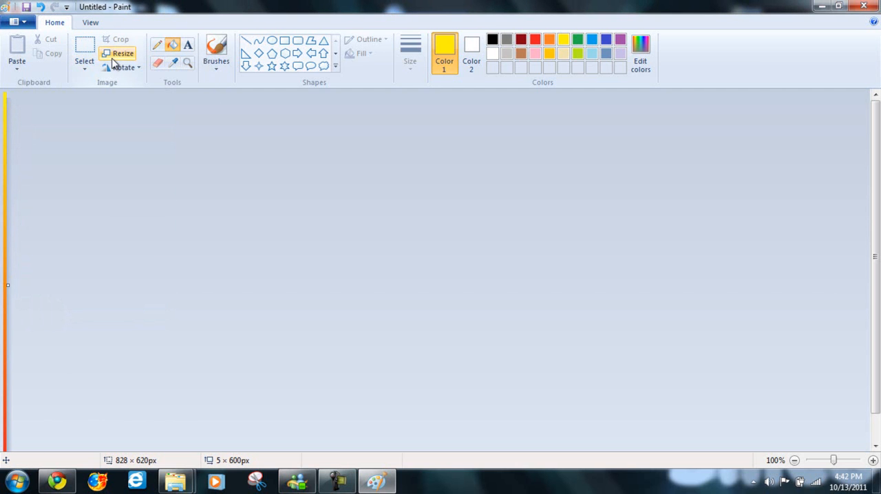
left_click(122, 53)
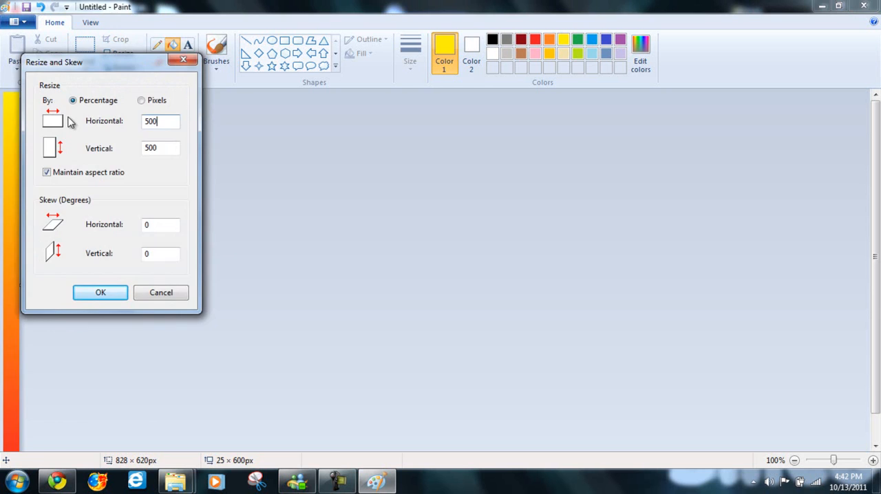
left_click(99, 292)
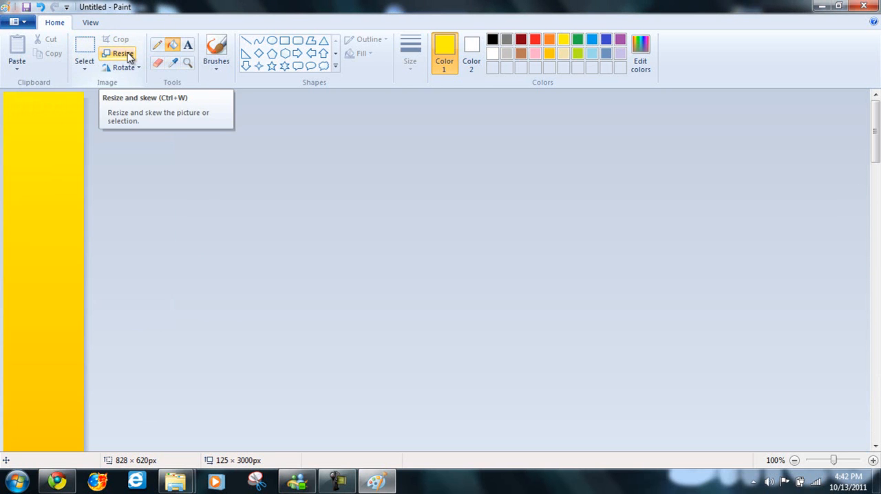
- Repeat 500% horizontal stretches until the gradient fills 625 × 600 pixels
left_click(122, 54)
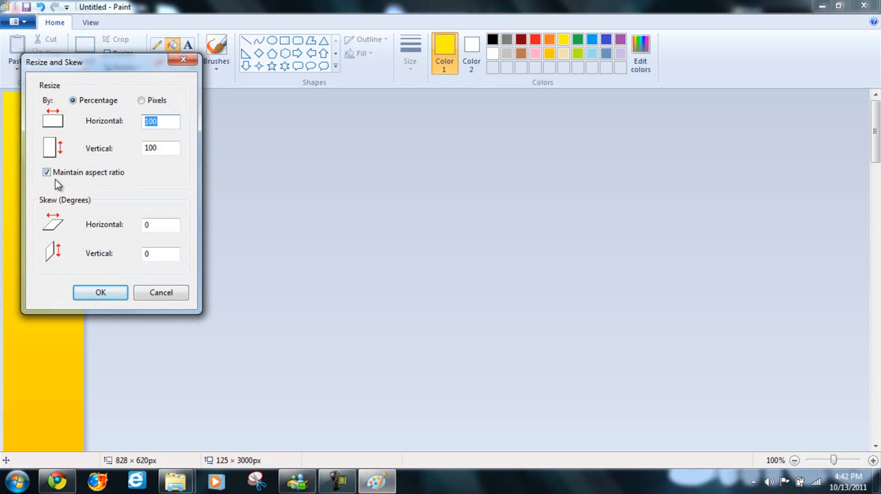
left_click(161, 293)
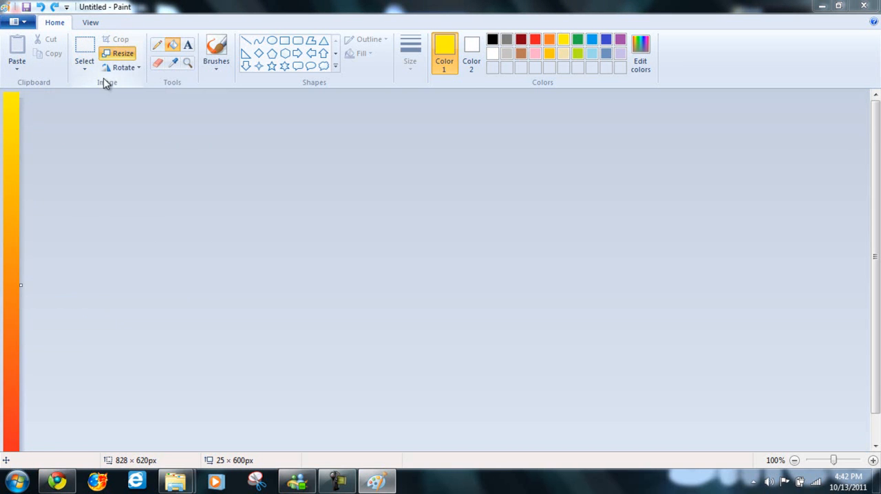
left_click(123, 53)
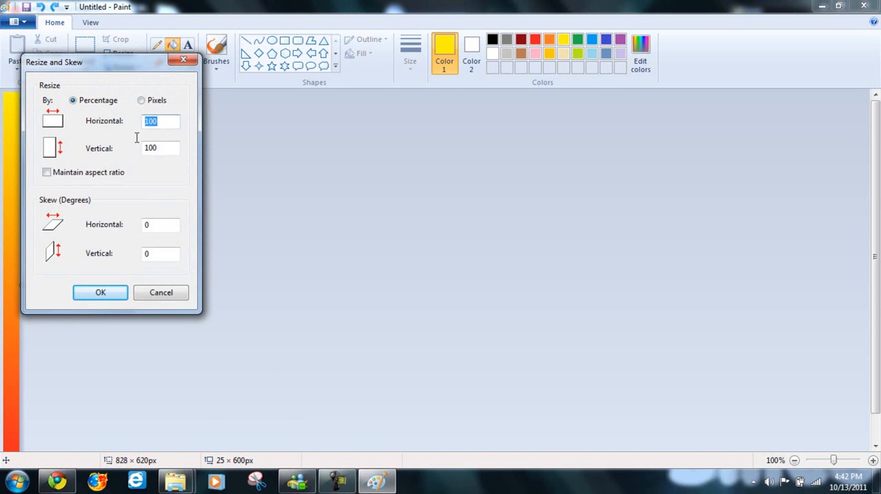
left_click(100, 292)
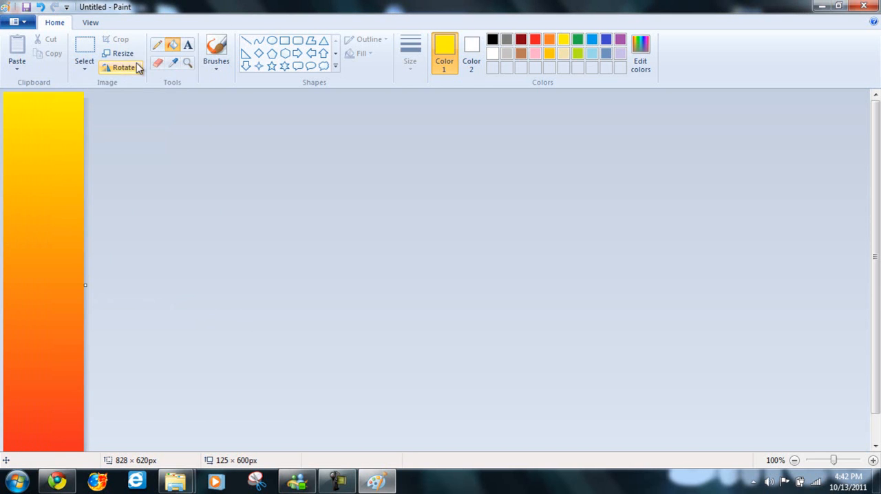
left_click(123, 53)
type("5")
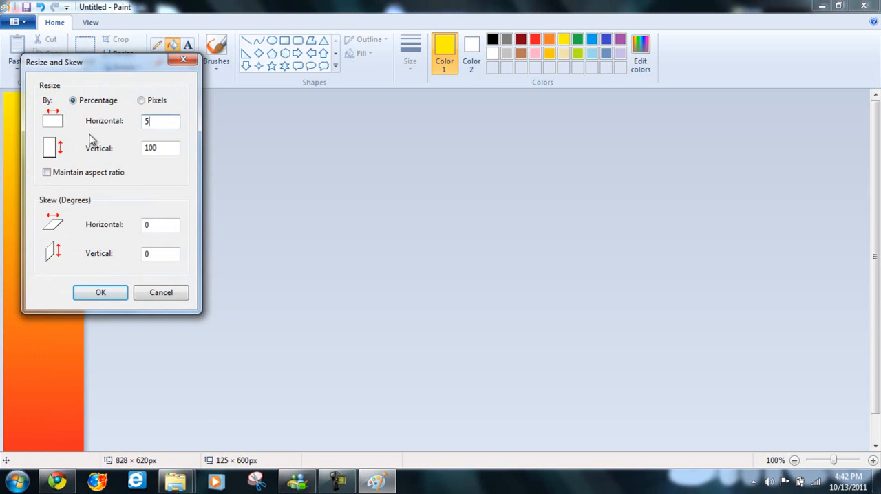
left_click(99, 293)
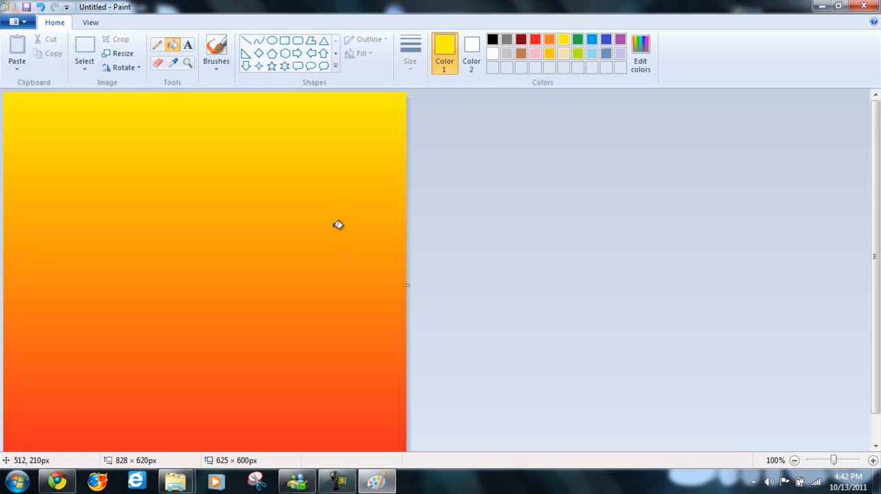
mouse_move(248, 293)
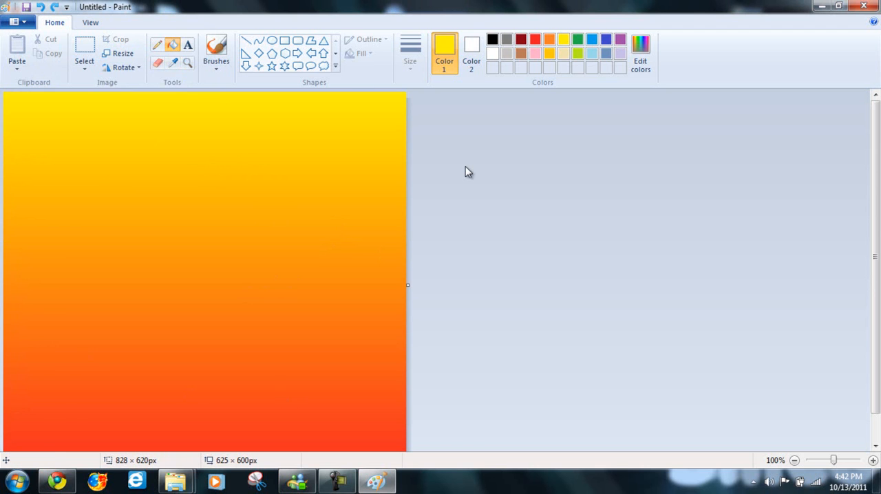
mouse_move(652, 276)
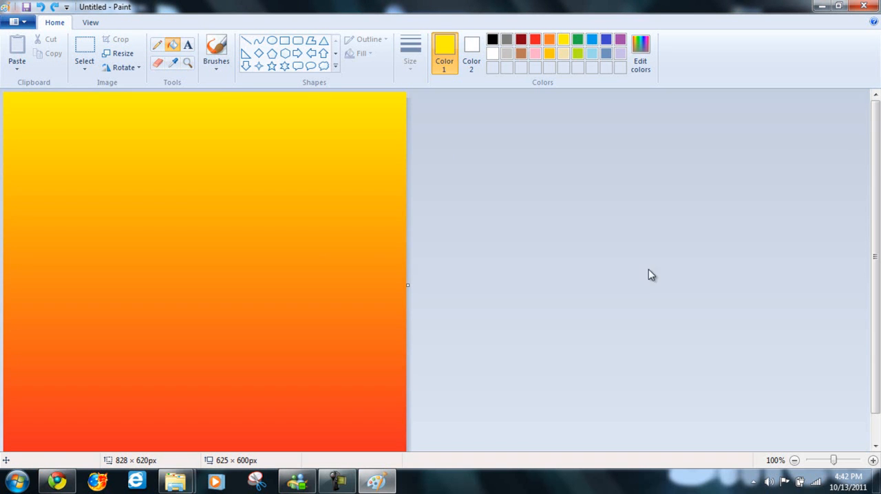
mouse_move(574, 219)
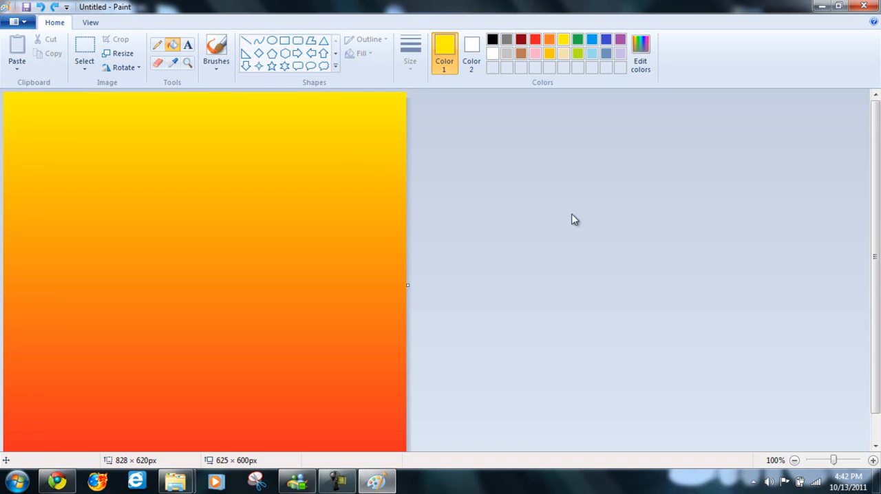
mouse_move(593, 219)
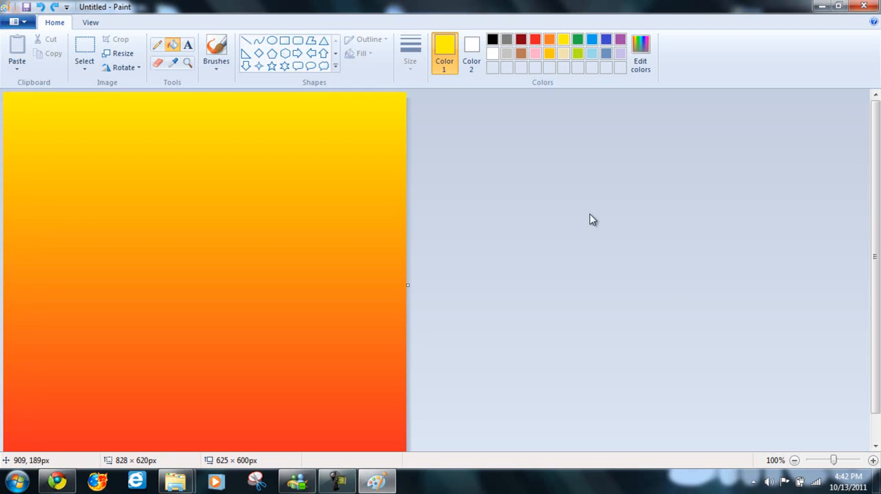
mouse_move(557, 233)
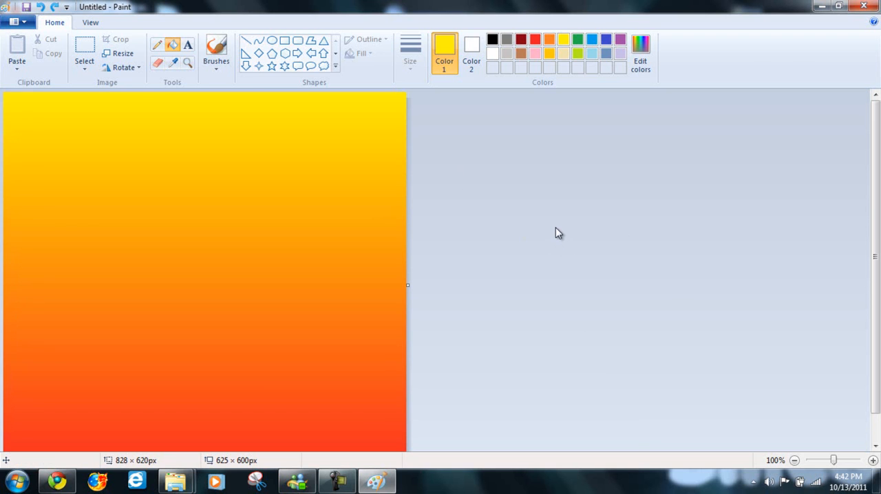
mouse_move(558, 228)
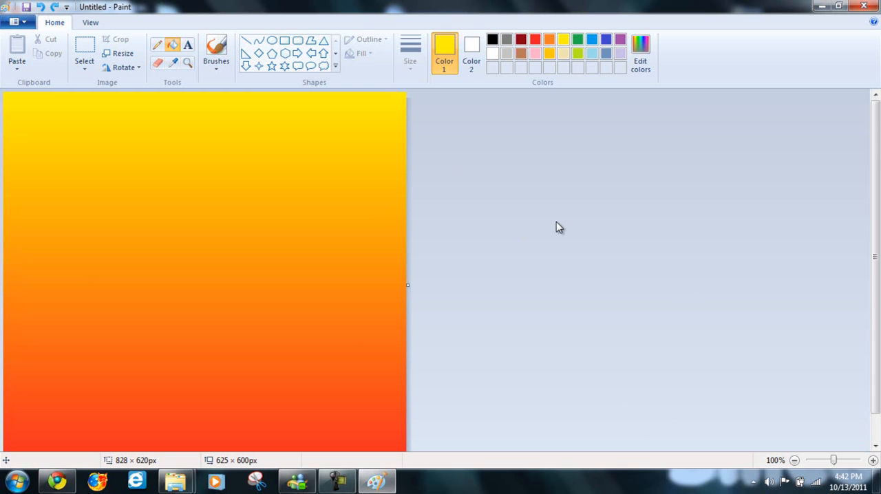
mouse_move(549, 175)
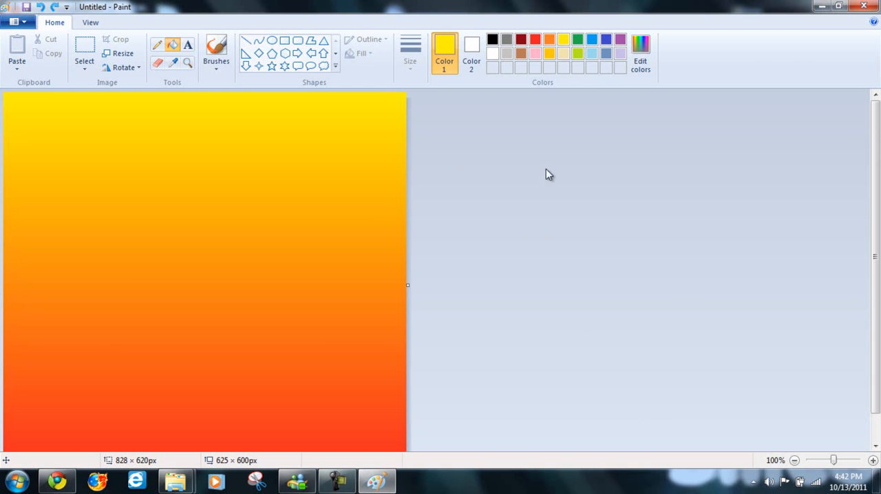
mouse_move(287, 176)
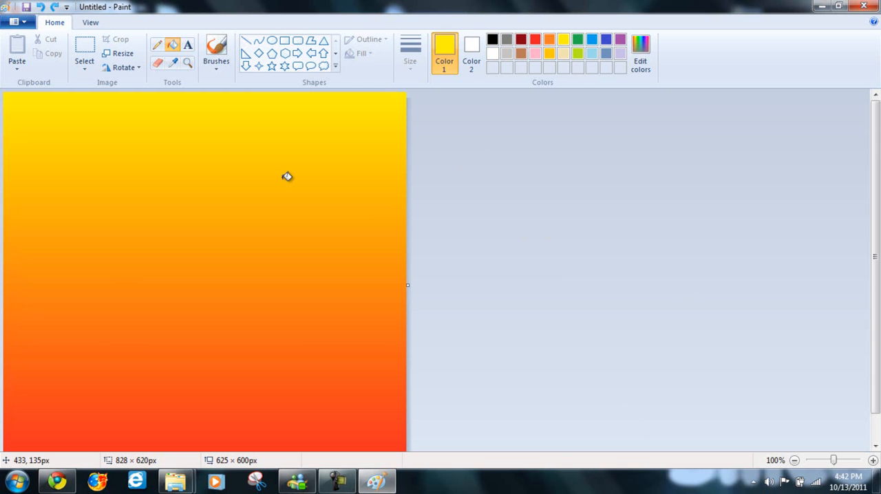
mouse_move(464, 268)
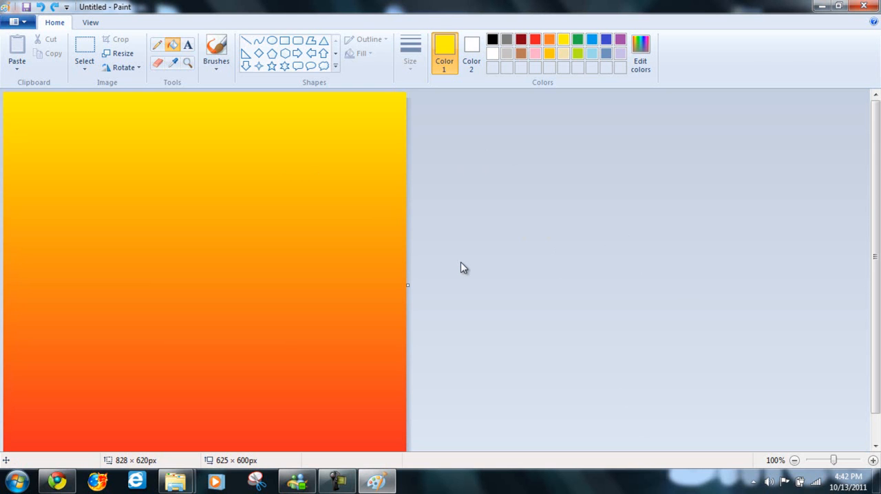